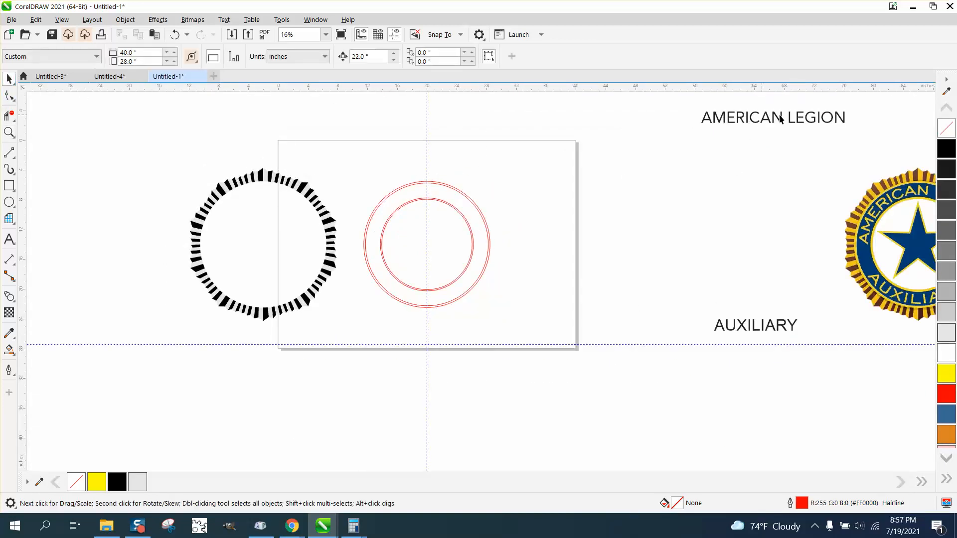
Move the AMERICAN LEGION text closer to the red rings and zoom in on them
left_click(771, 118)
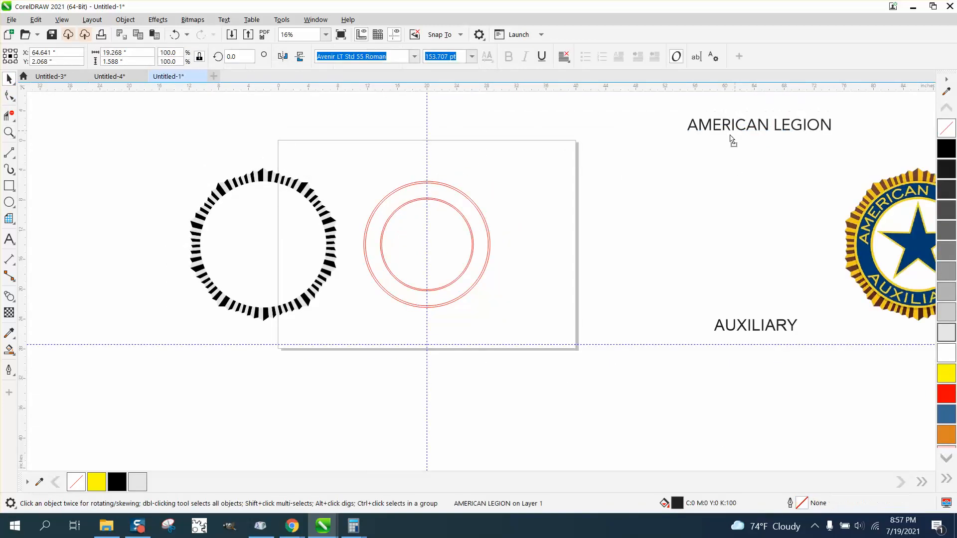
left_click(758, 125)
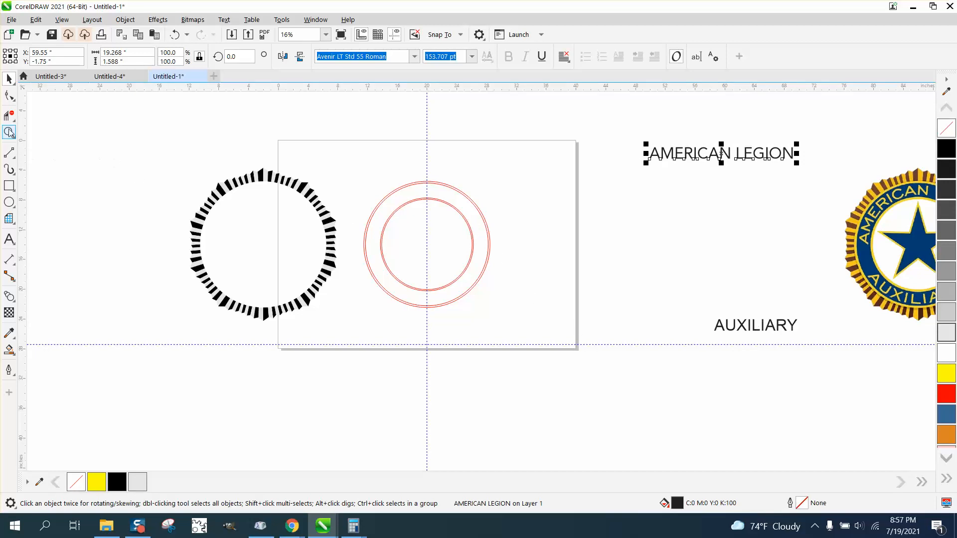
left_click(9, 133)
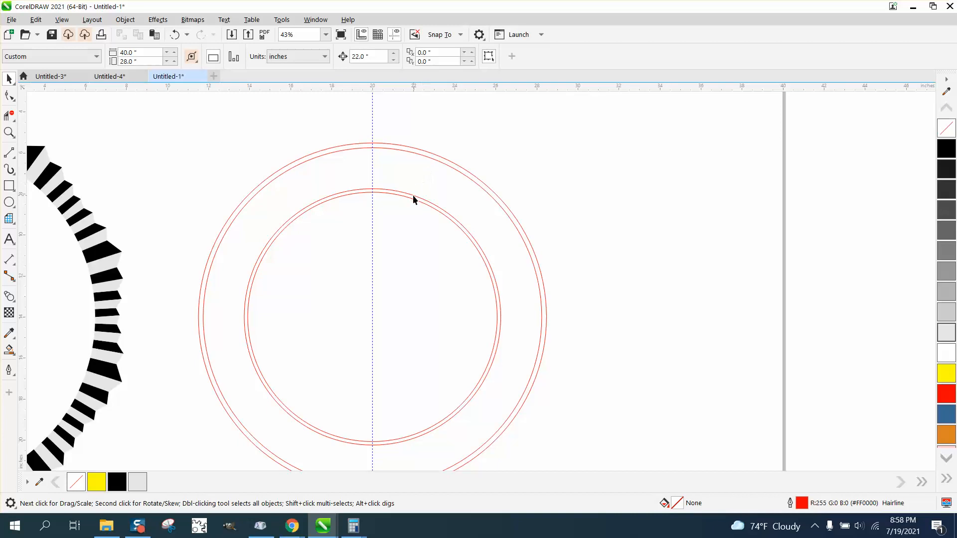
Duplicate the outer red ring circle at a smaller 14.5-inch size and place it right of the rings
left_click(414, 194)
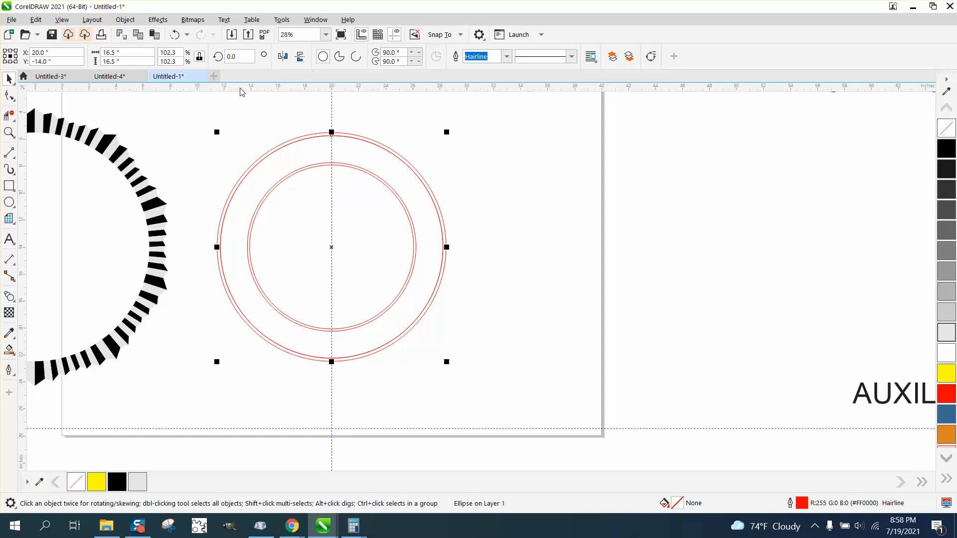
left_click(121, 53)
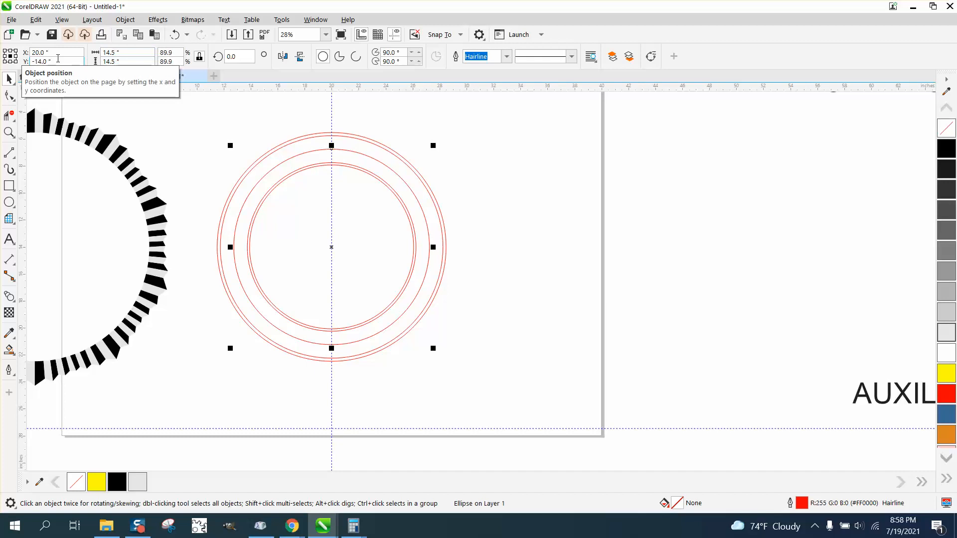
left_click_drag(331, 246, 628, 247)
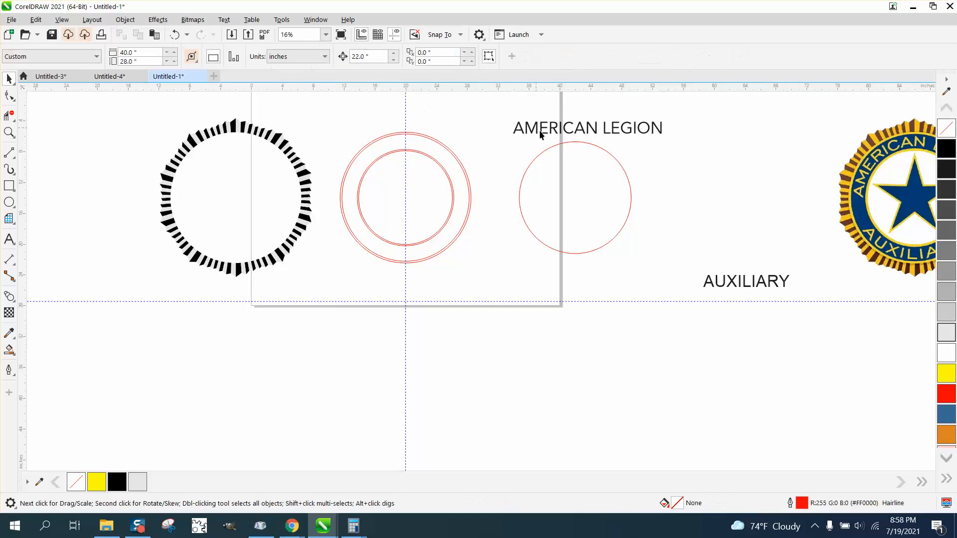
Fit AMERICAN LEGION along the circle copy's top arc and move it onto the red rings
left_click(744, 281)
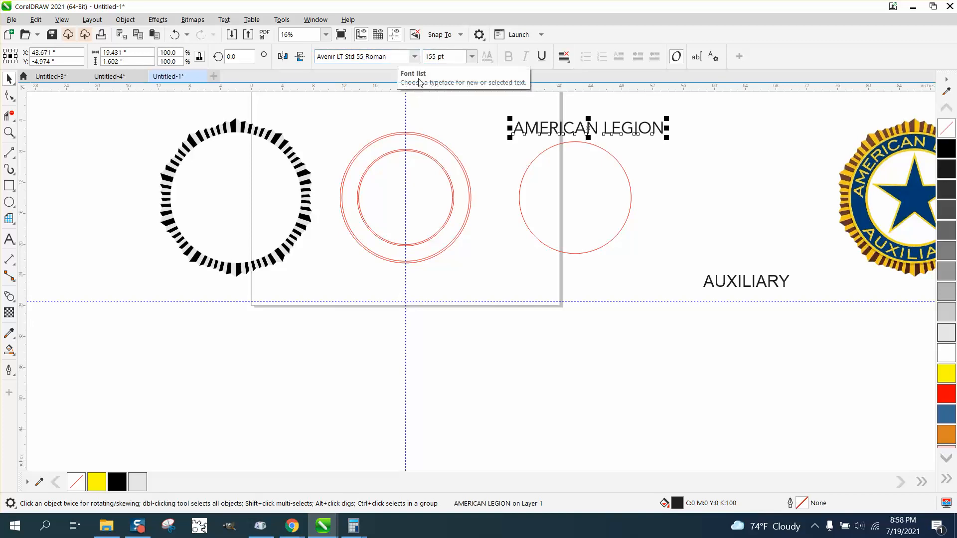
left_click(223, 20)
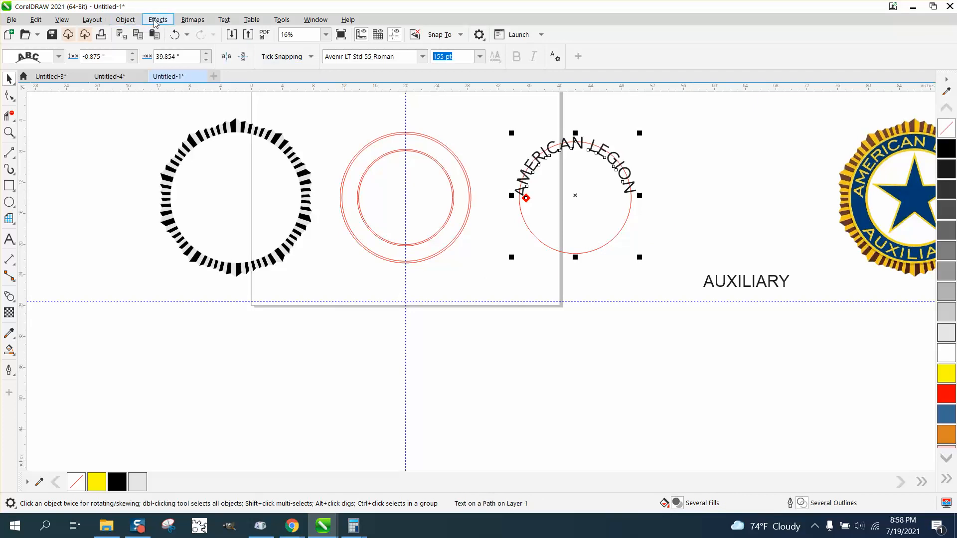
left_click(125, 20)
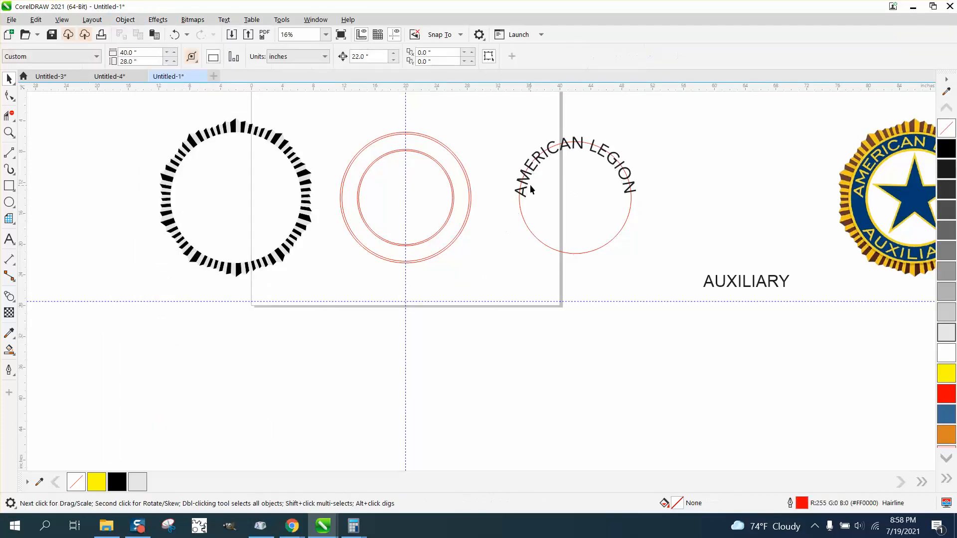
left_click(574, 168)
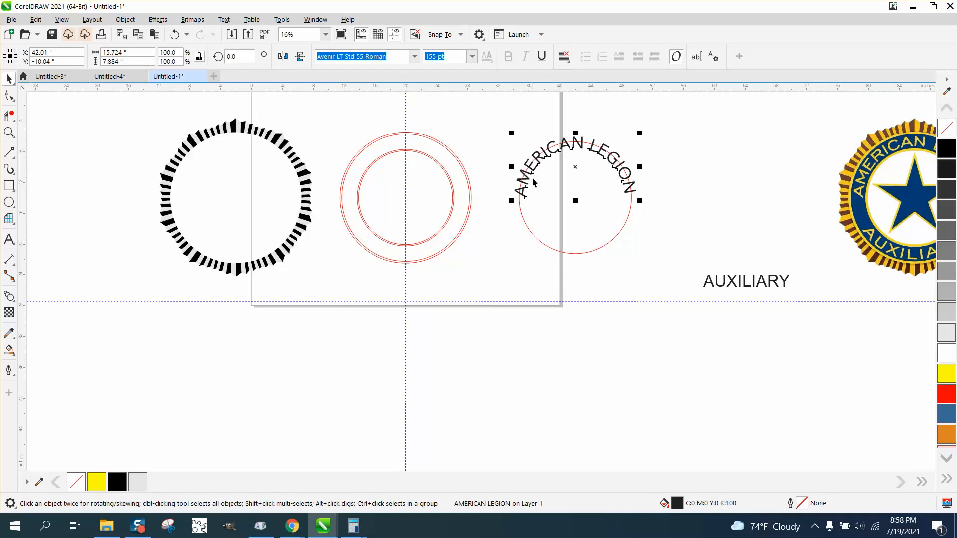
left_click_drag(574, 167, 406, 166)
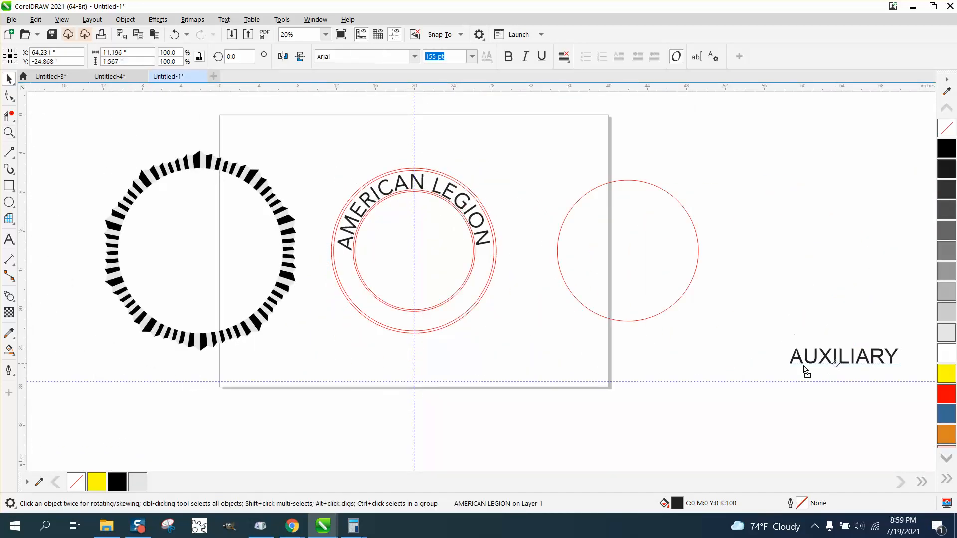
Fit AUXILIARY along the bottom arc of the empty circle copy
left_click_drag(842, 356, 644, 350)
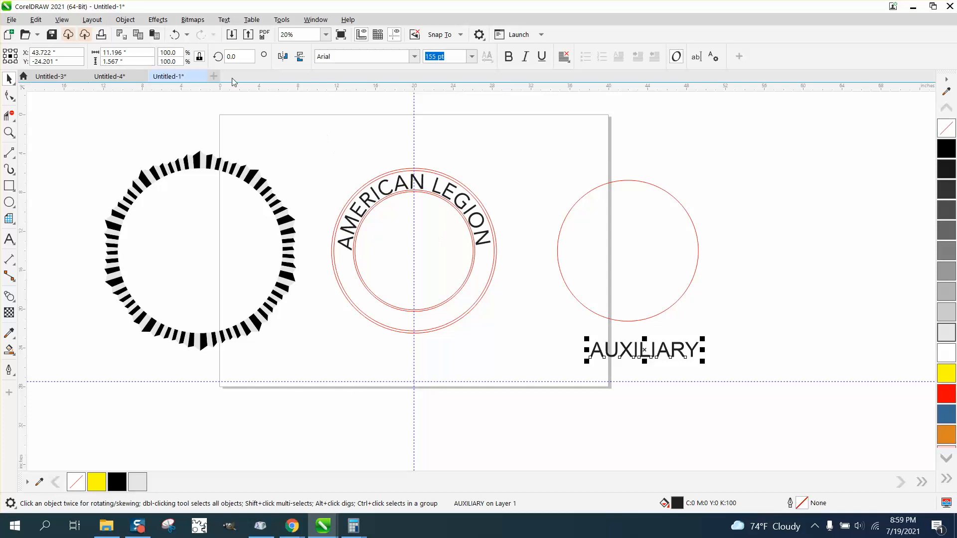
left_click(223, 20)
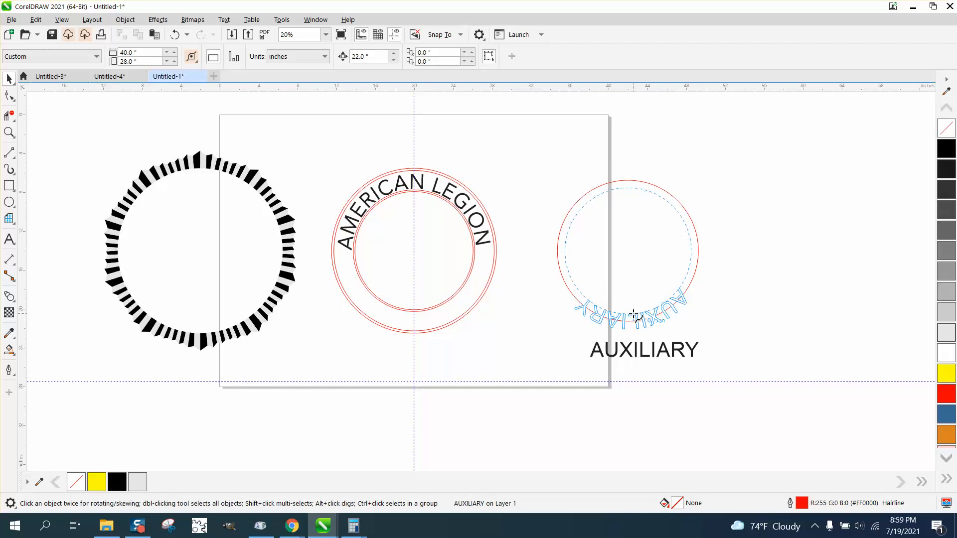
left_click(635, 311)
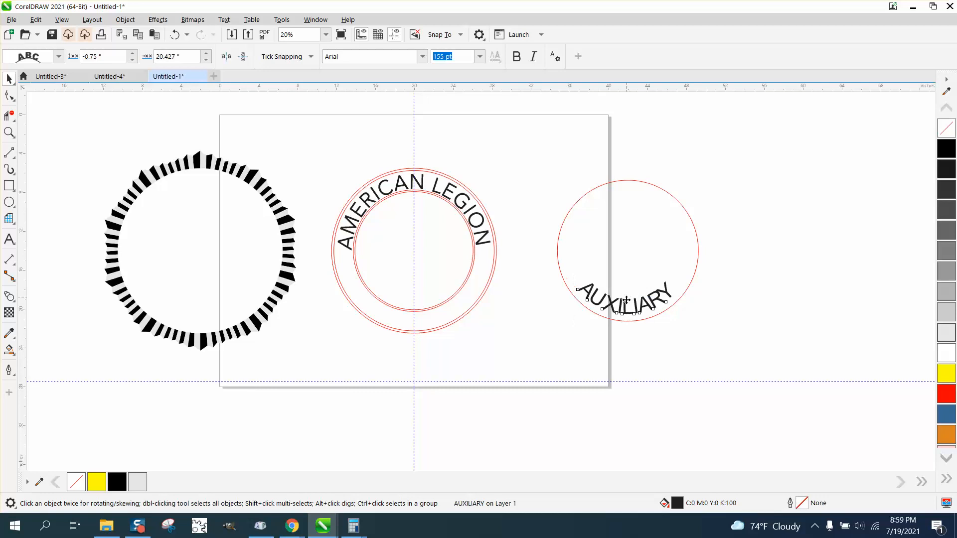
Even out AUXILIARY's letter positions along the curve with the Shape tool
left_click_drag(622, 305, 622, 313)
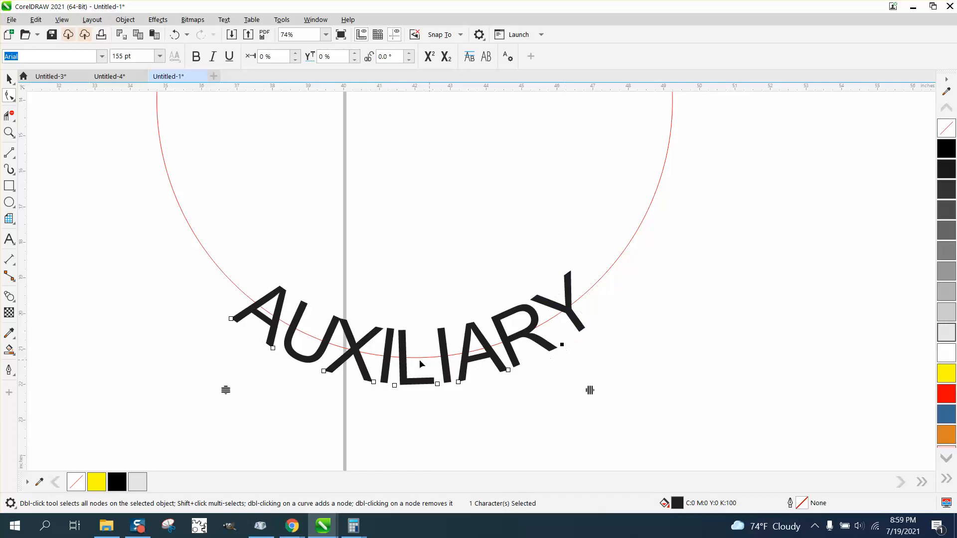
mouse_move(394, 391)
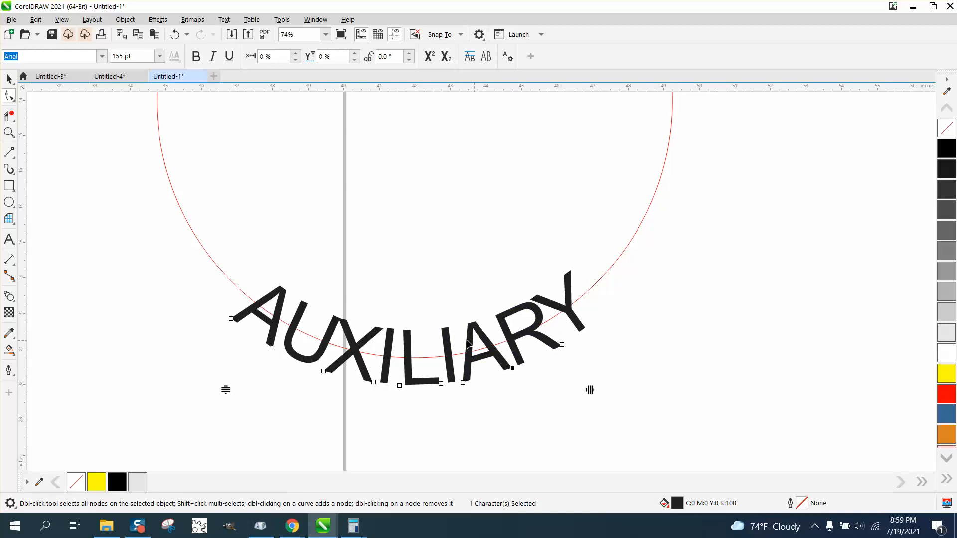
scroll("down", 3)
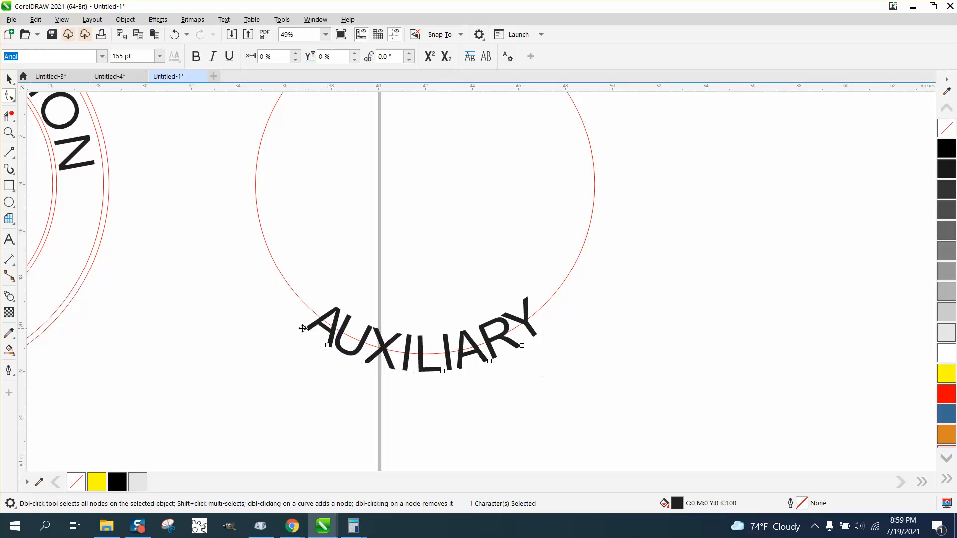
scroll("down", 3)
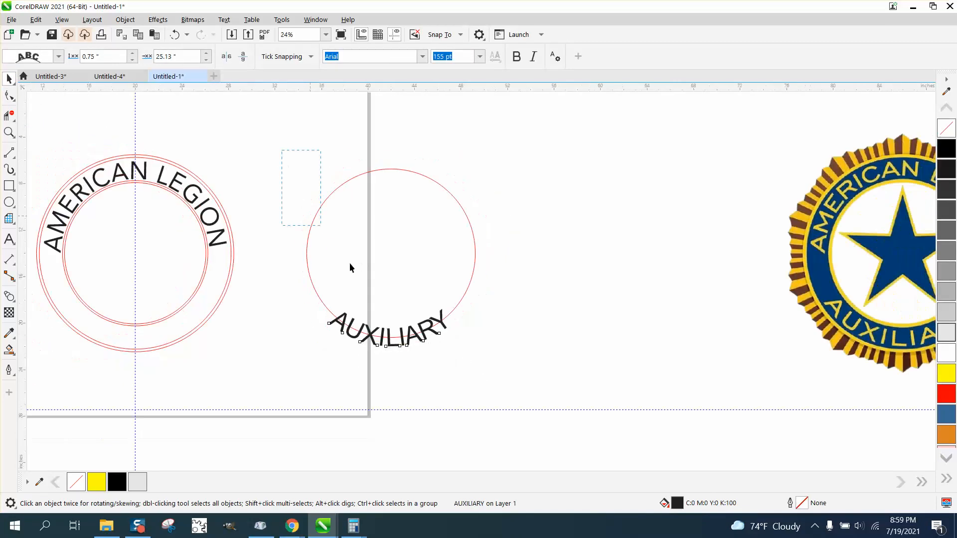
Detach AUXILIARY from its guide circle, move it onto the rings, and set nudge distance to 0.001 inch
left_click(224, 20)
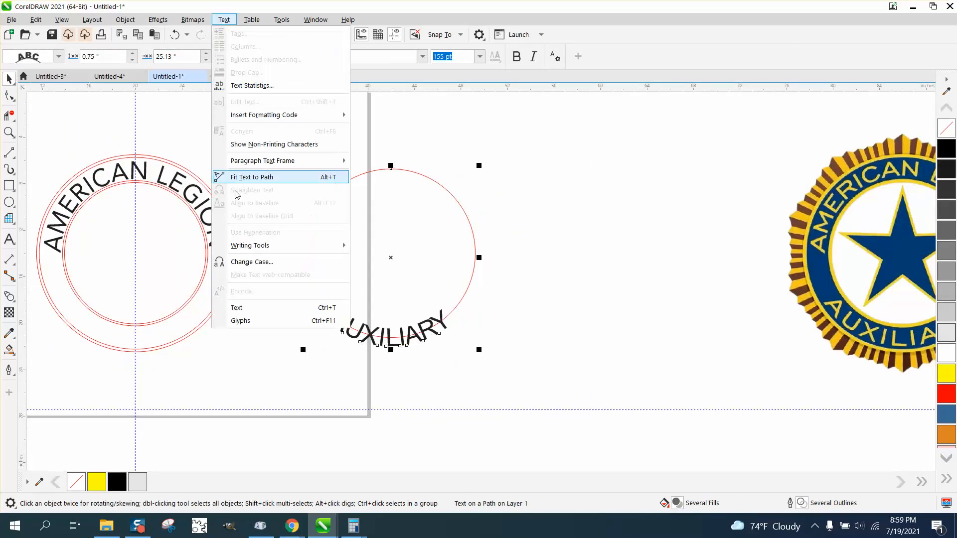
left_click(125, 20)
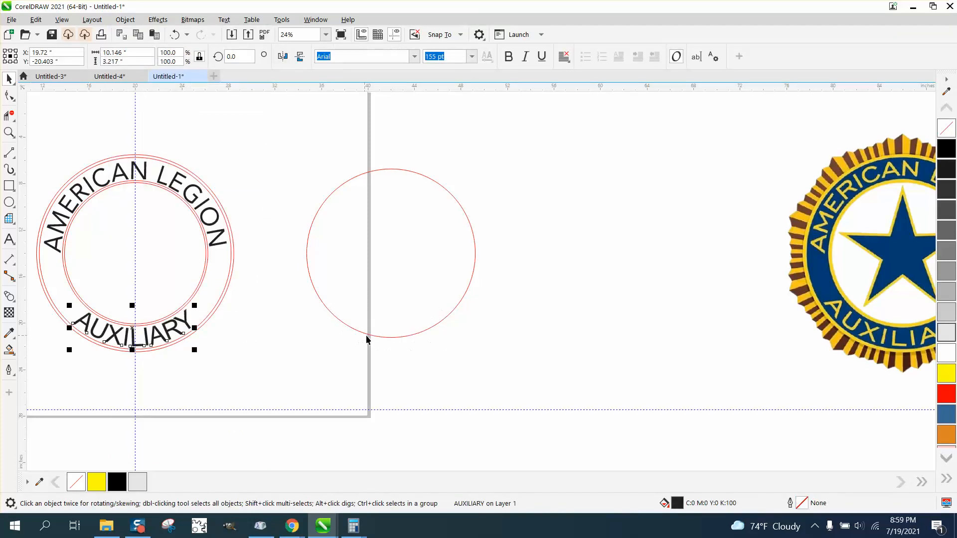
mouse_move(226, 224)
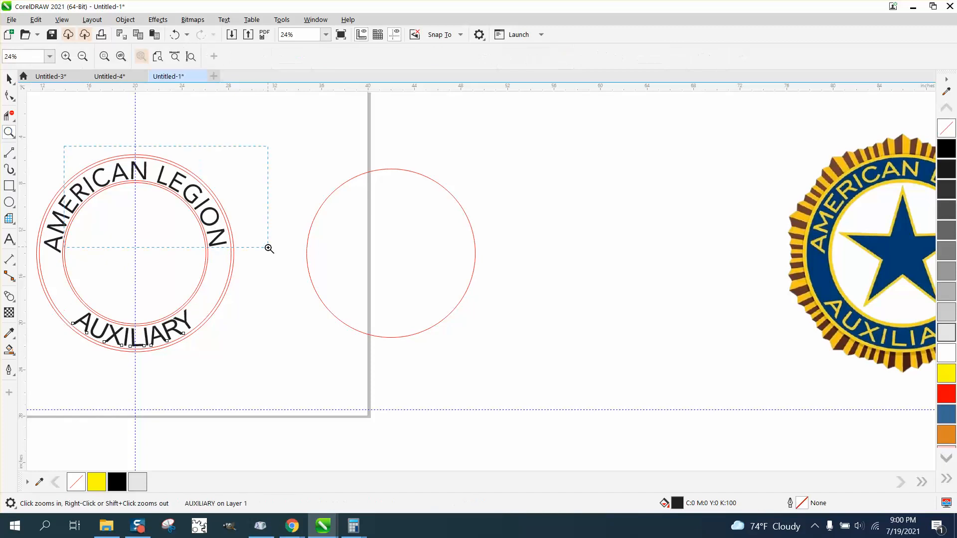
left_click(267, 248)
type(".")
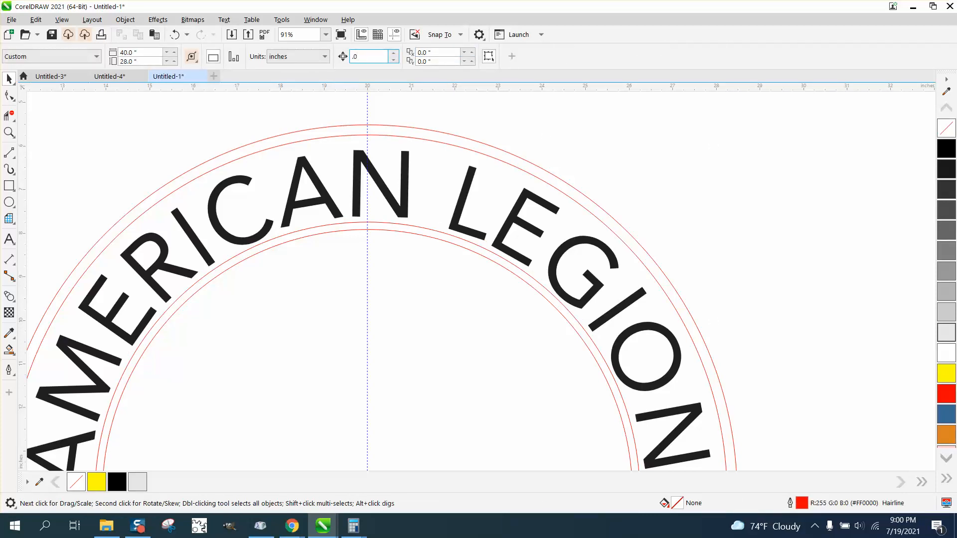
type("001 \"")
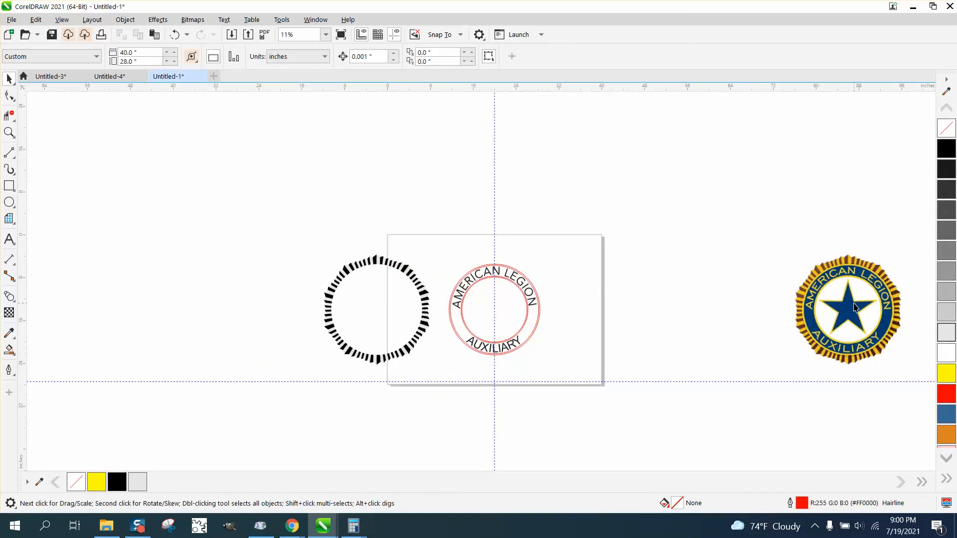
Lay the reference emblem bitmap directly over the lettered rings and zoom in on it
left_click(847, 308)
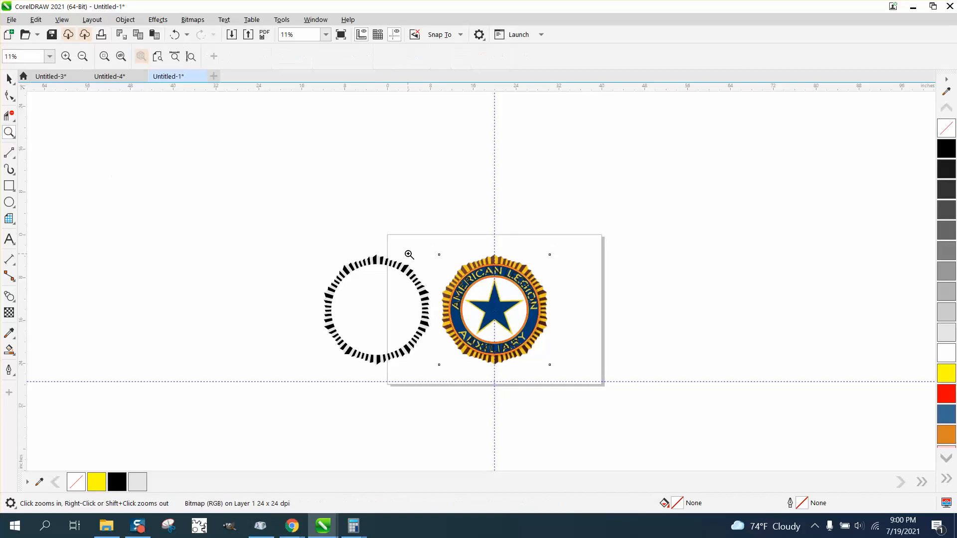
left_click(408, 254)
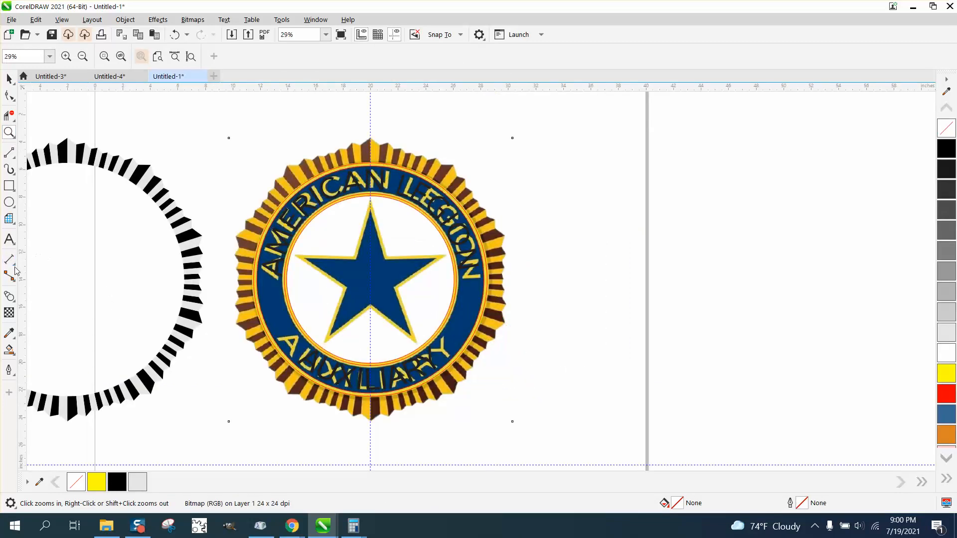
mouse_move(17, 231)
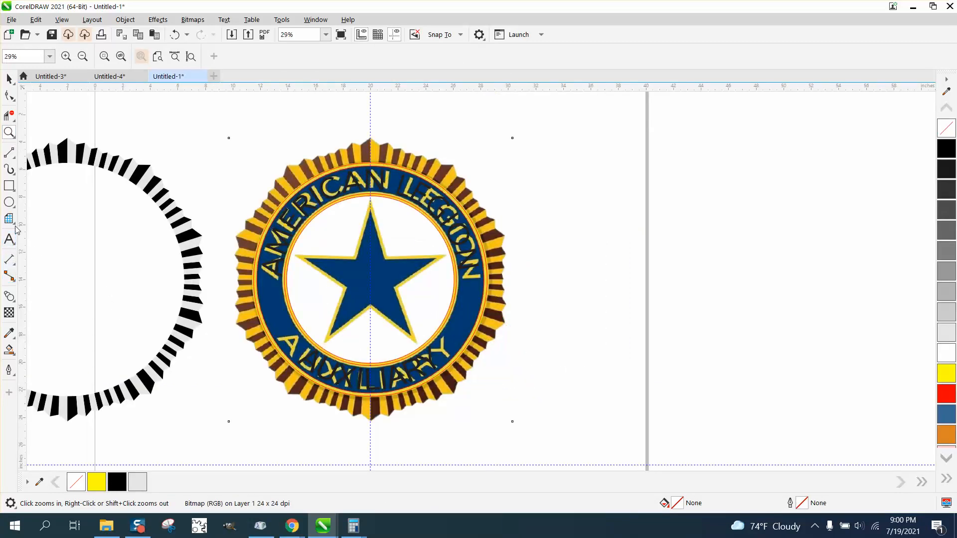
left_click(9, 218)
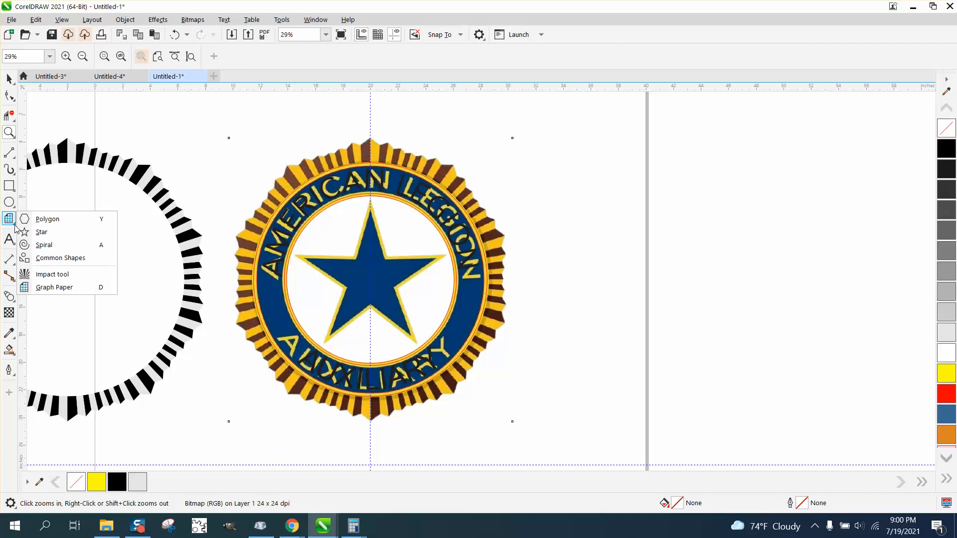
Draw a 5-point star over the logo's star and rotate it to match size and position
left_click(42, 233)
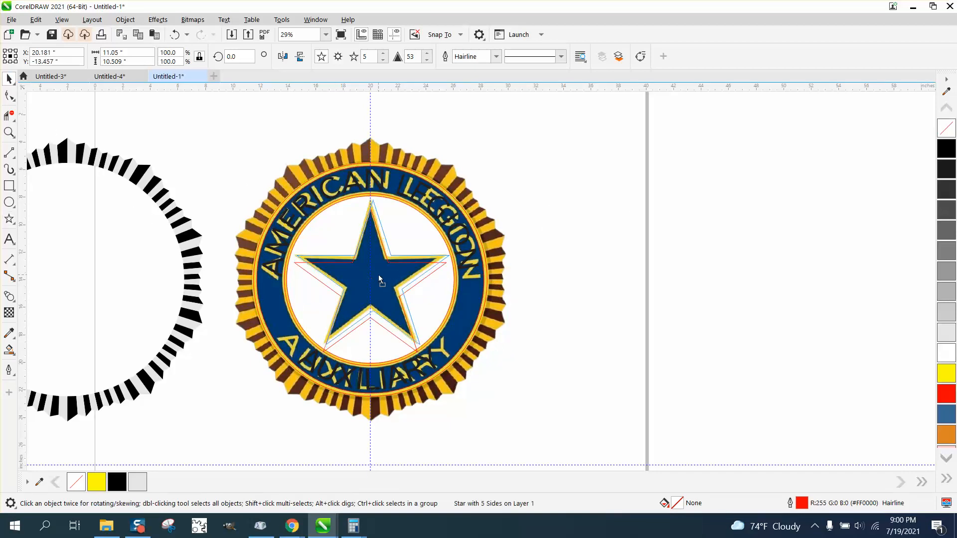
left_click(379, 279)
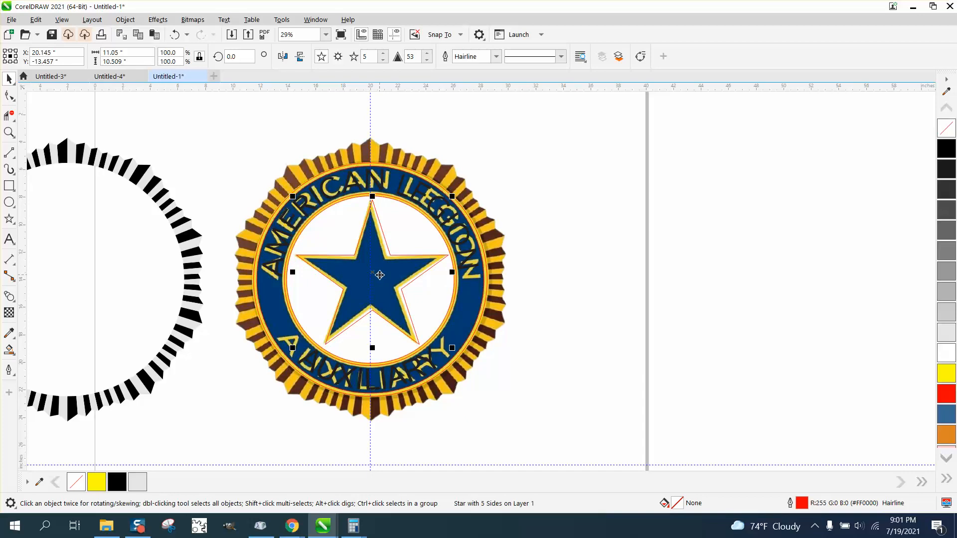
left_click(379, 275)
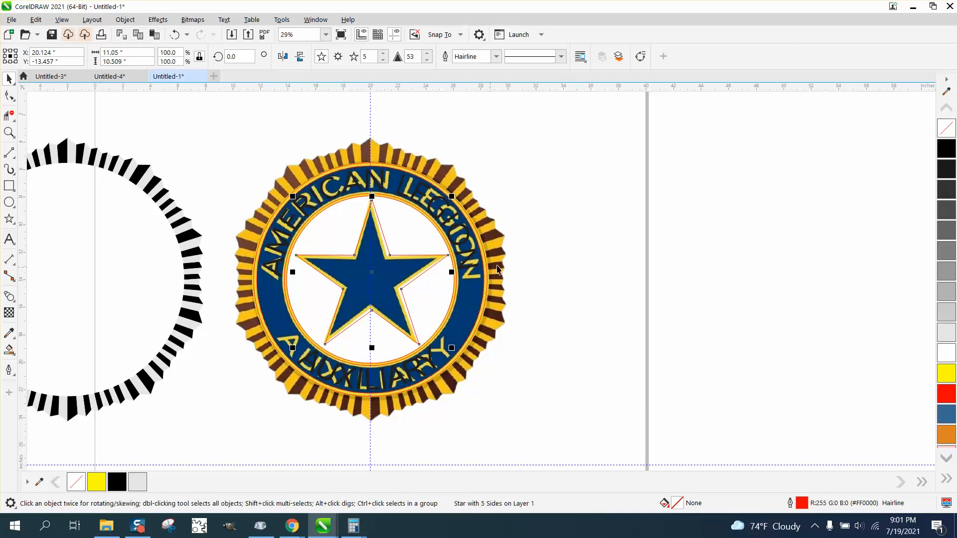
left_click(370, 271)
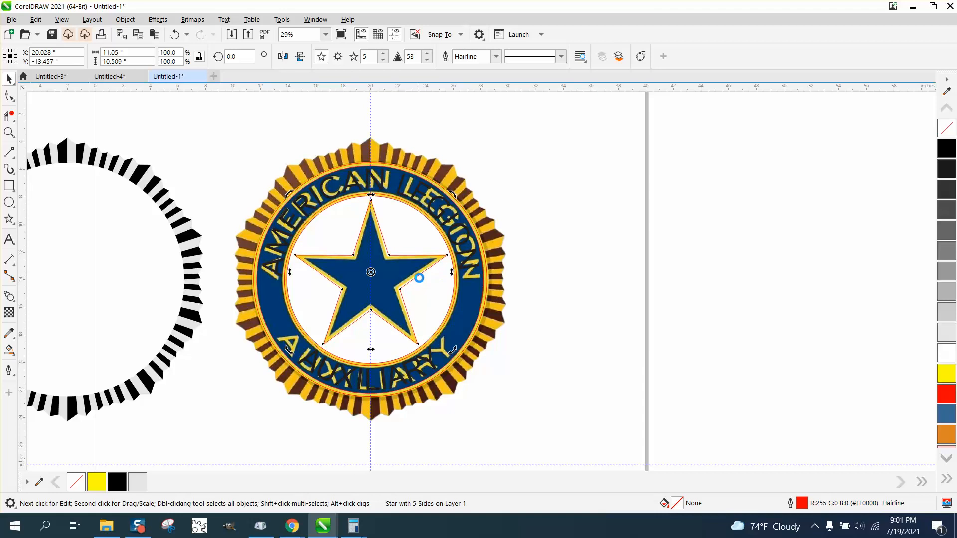
left_click(502, 199)
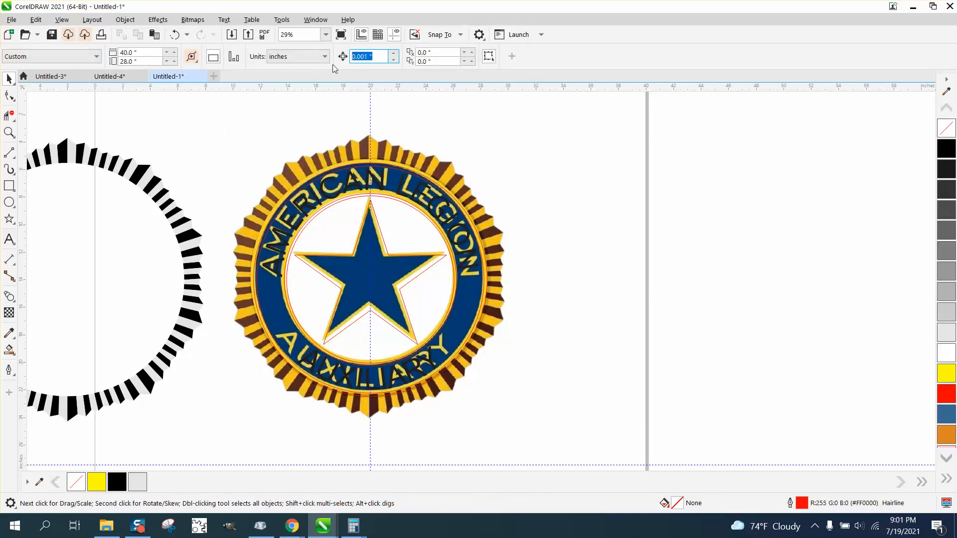
Nudge the reference bitmap off to the right, revealing the traced star inside the rings
left_click(368, 275)
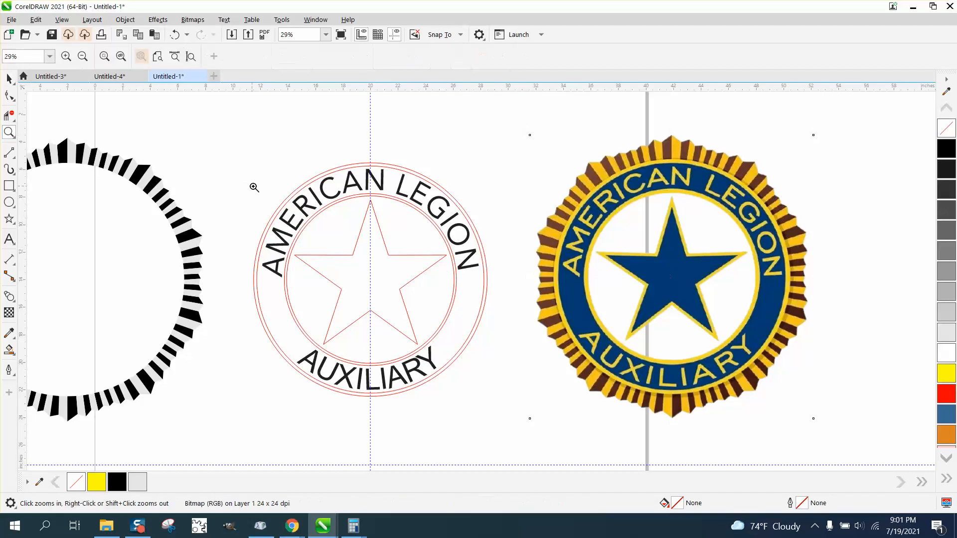
left_click(254, 188)
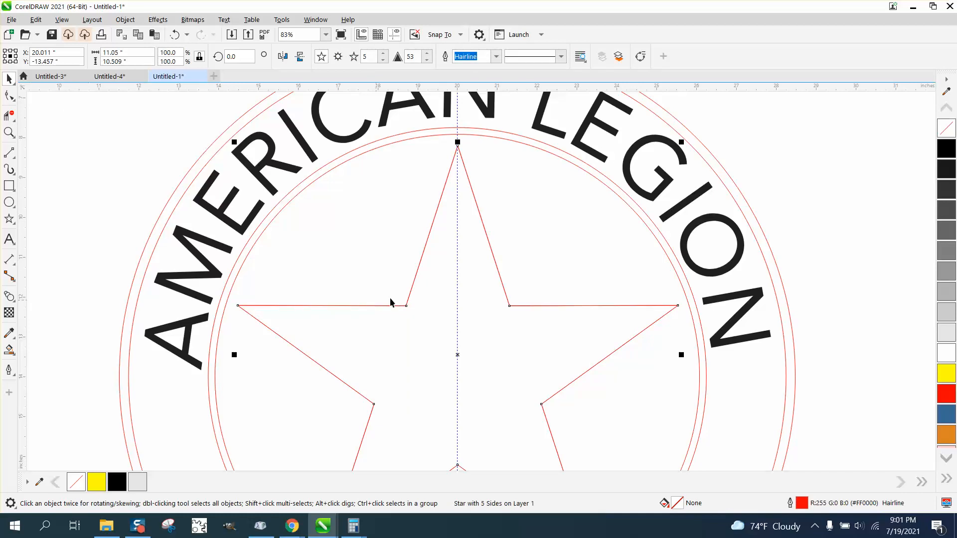
mouse_move(701, 287)
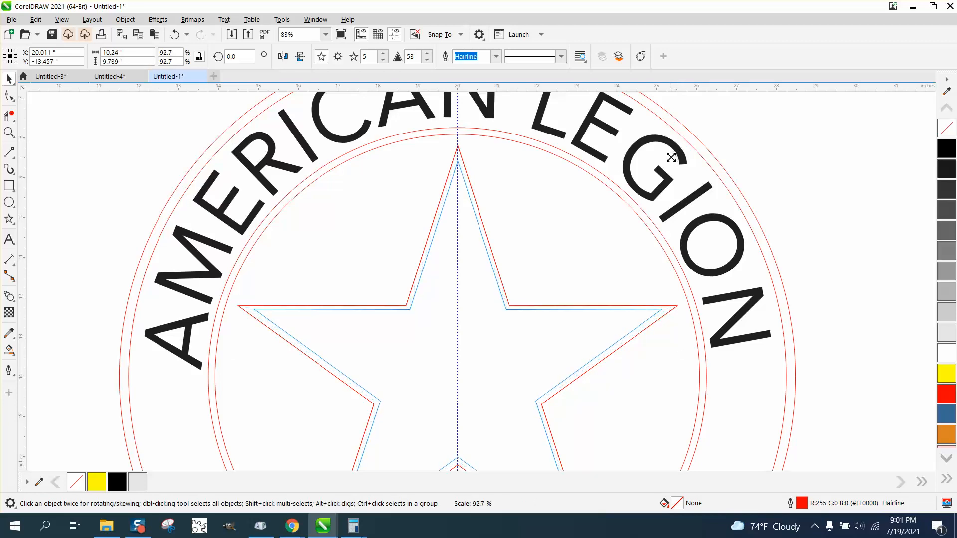
left_click(383, 309)
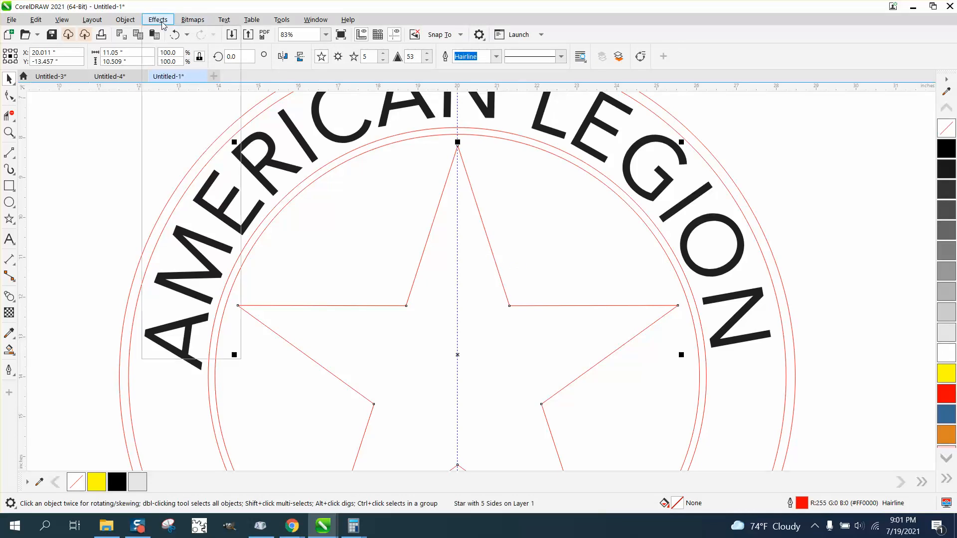
Apply a 1-step Contour with a 0.2-inch offset to the star via Effects > Contour
left_click(158, 20)
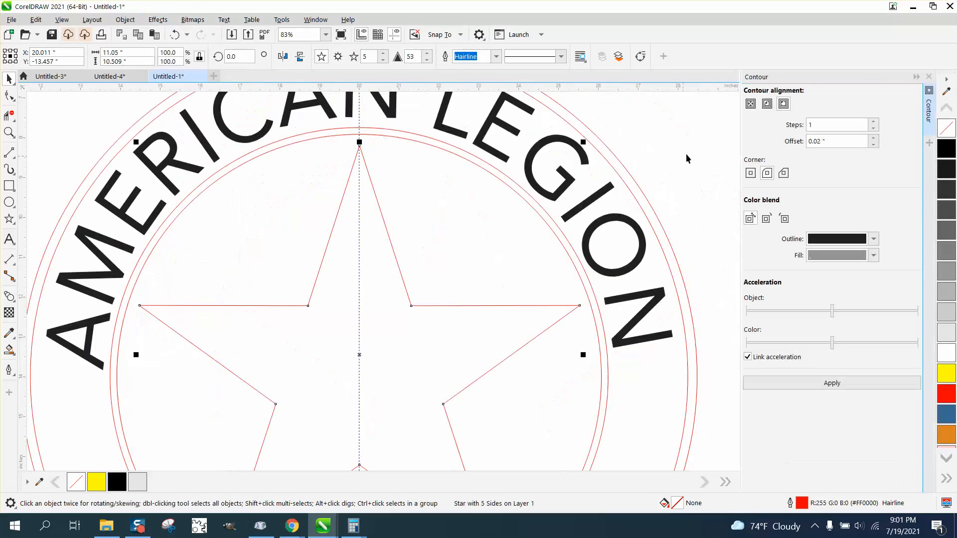
left_click(837, 141)
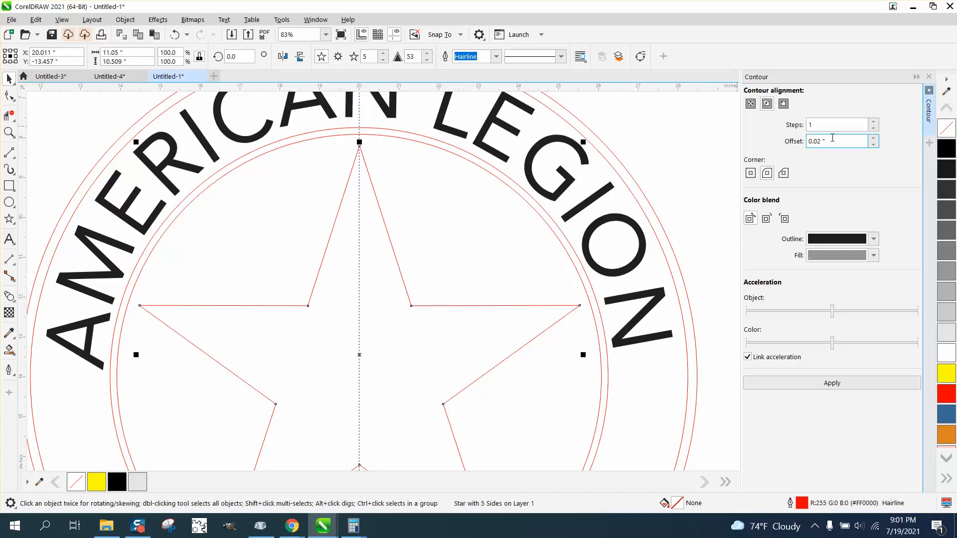
left_click(831, 383)
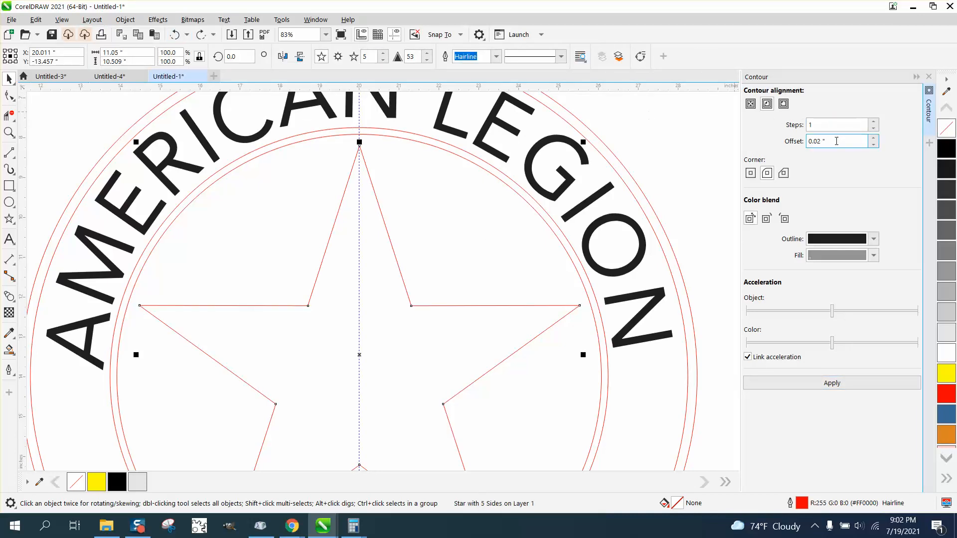
type(".25")
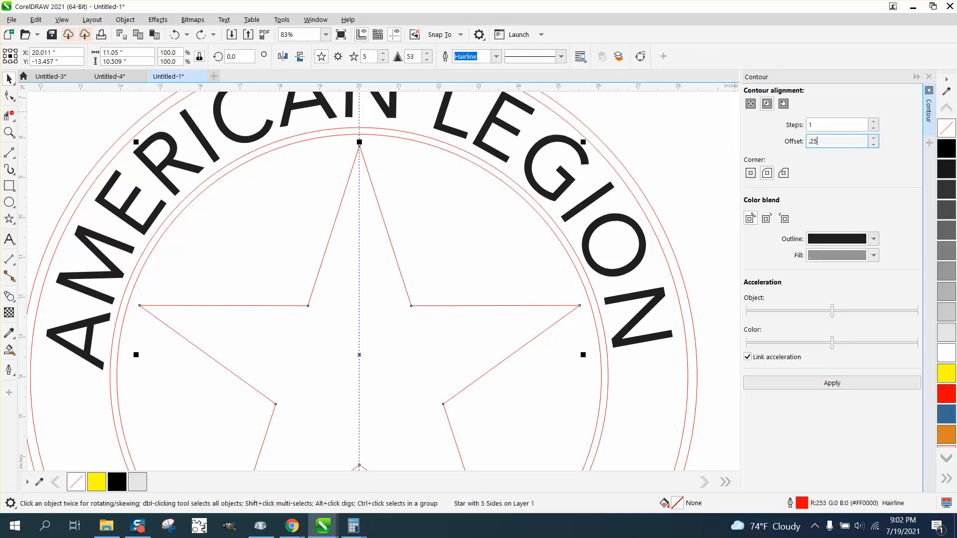
left_click(832, 383)
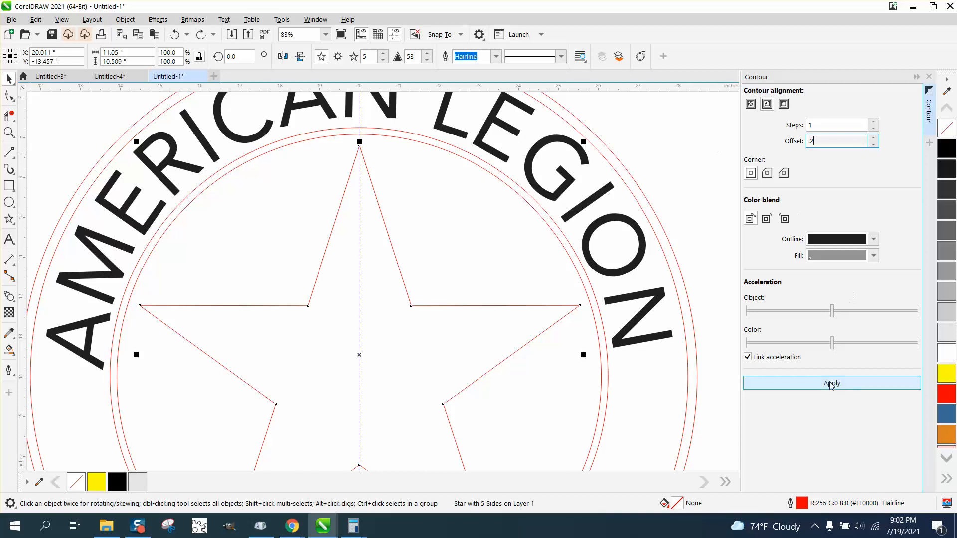
left_click(832, 383)
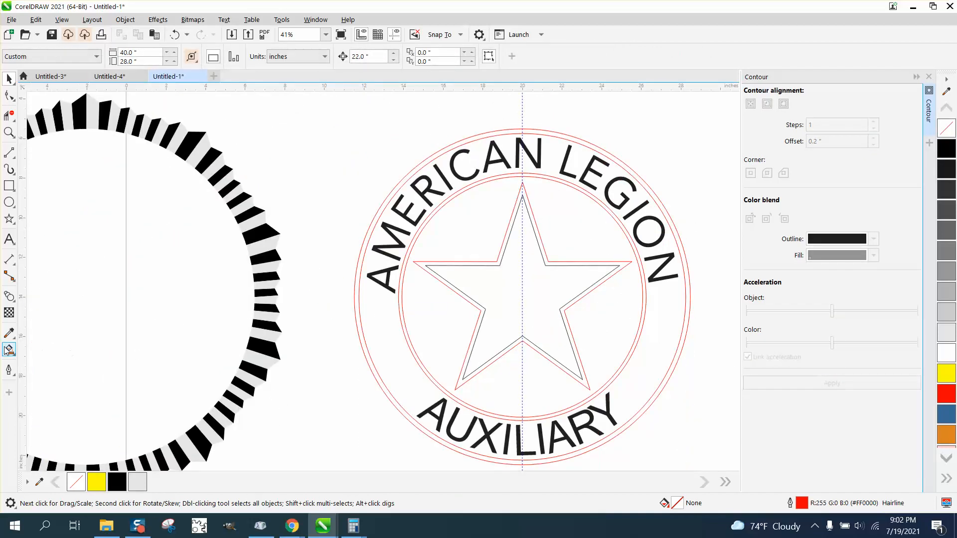
Smart Fill the inner star black, its contour band light grey, and the double circles solid black
left_click(9, 350)
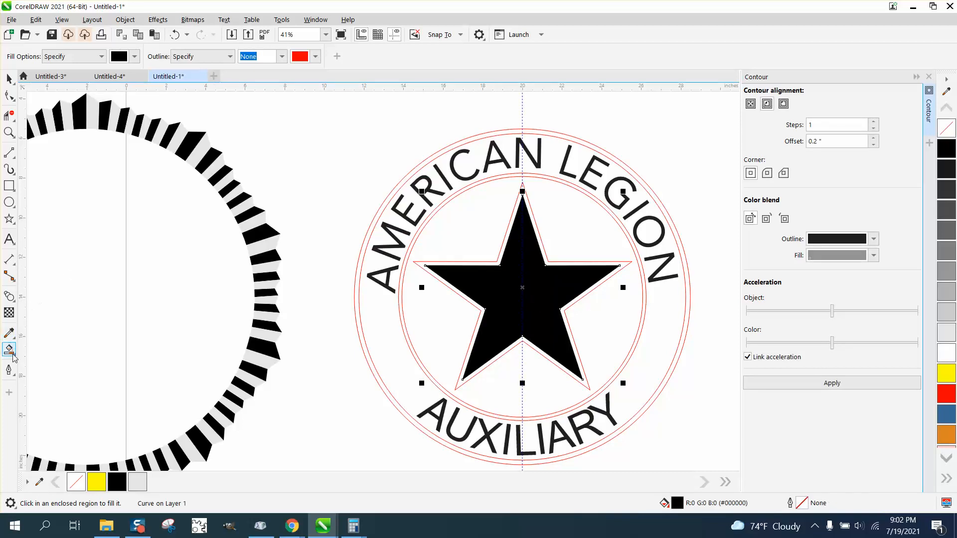
left_click(9, 350)
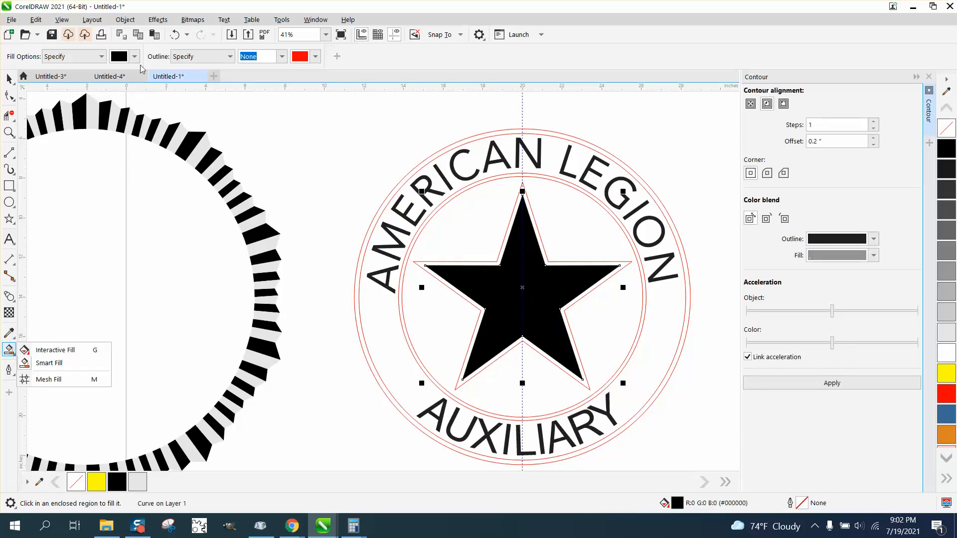
left_click(134, 56)
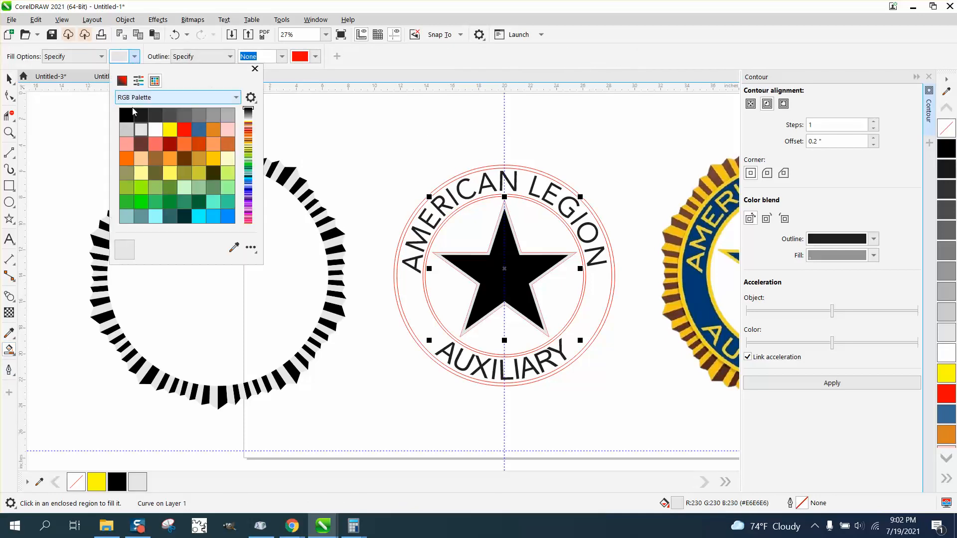
left_click(125, 113)
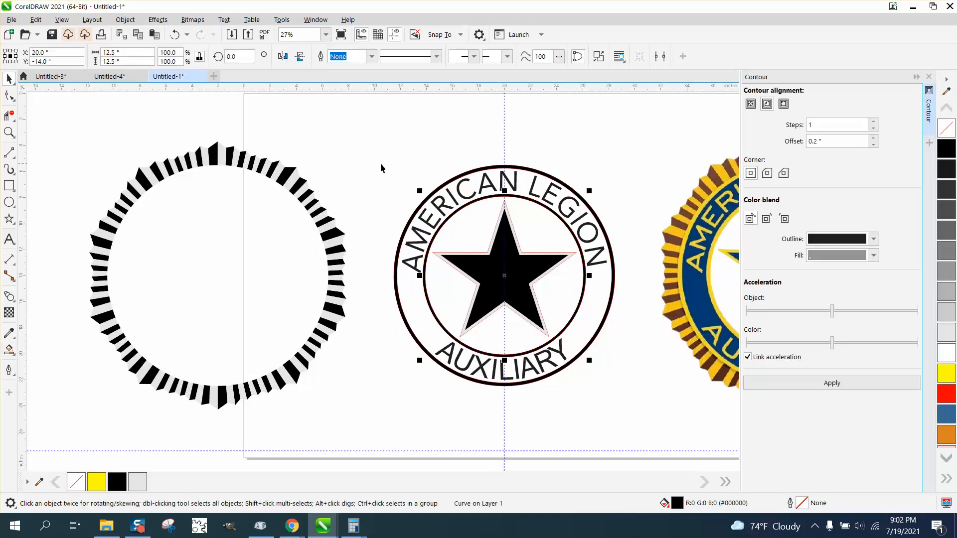
mouse_move(333, 153)
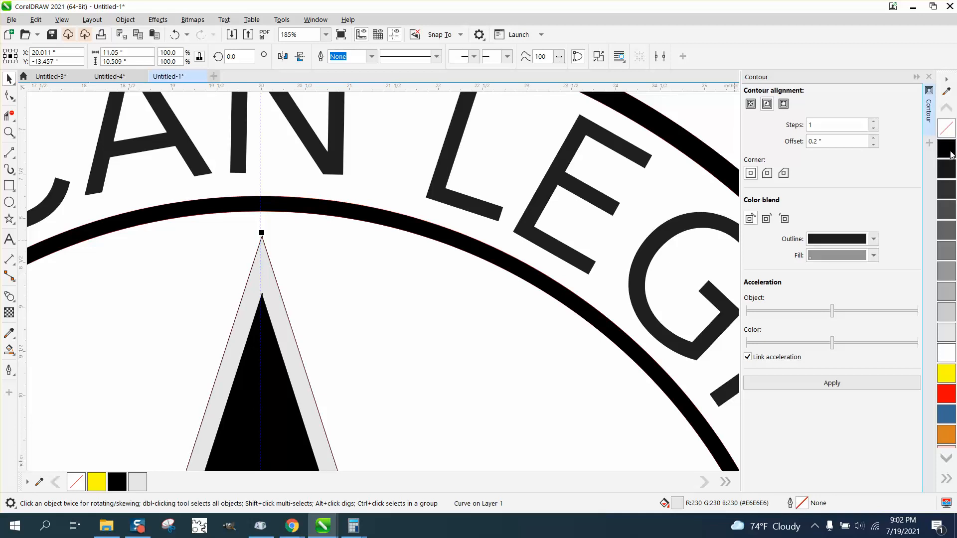
Give the grey star border band a black outline via Outline Pen, then thicken it to 2 pt
left_click(370, 56)
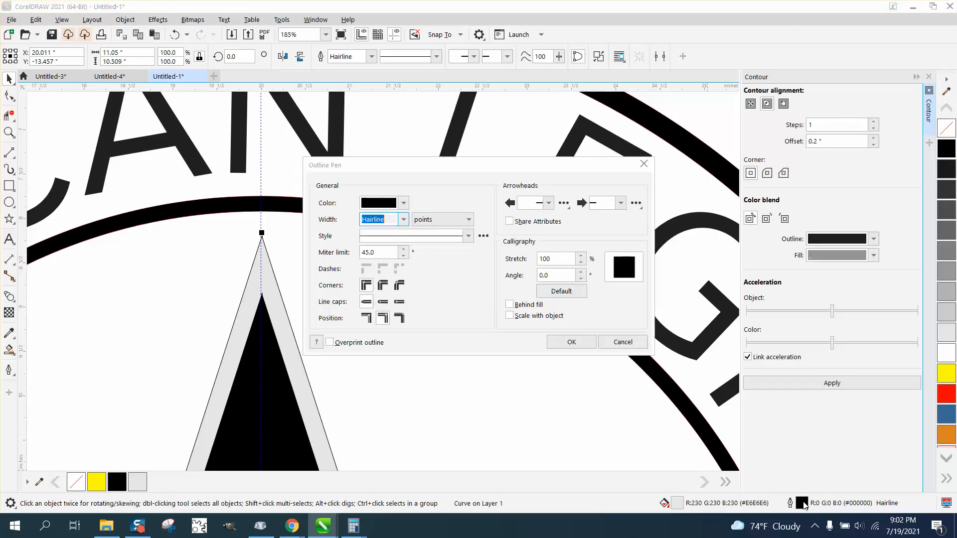
left_click(402, 219)
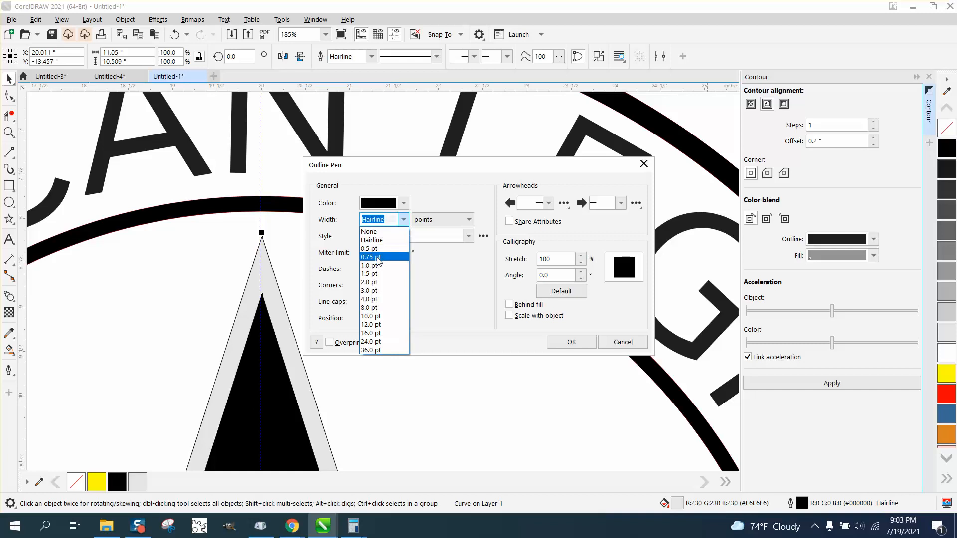
left_click(369, 256)
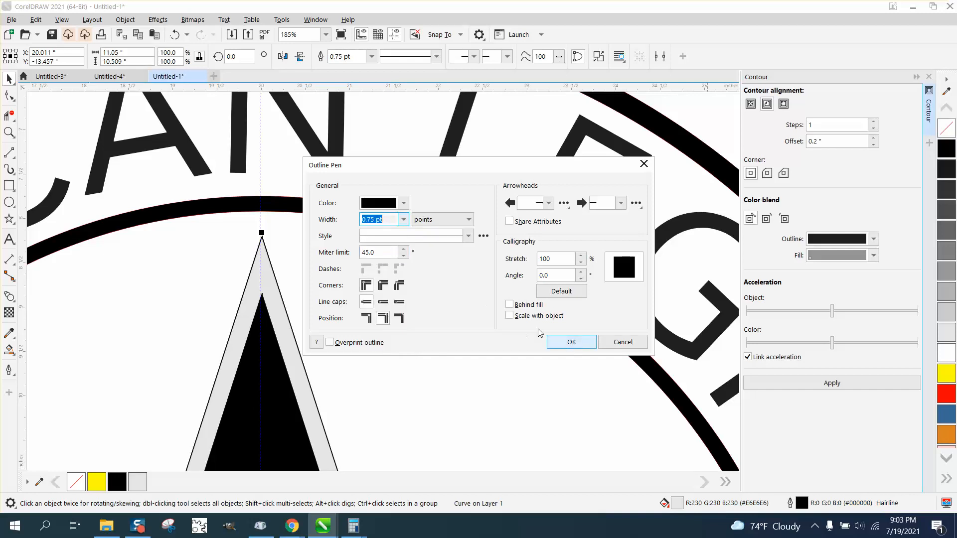
left_click(402, 219)
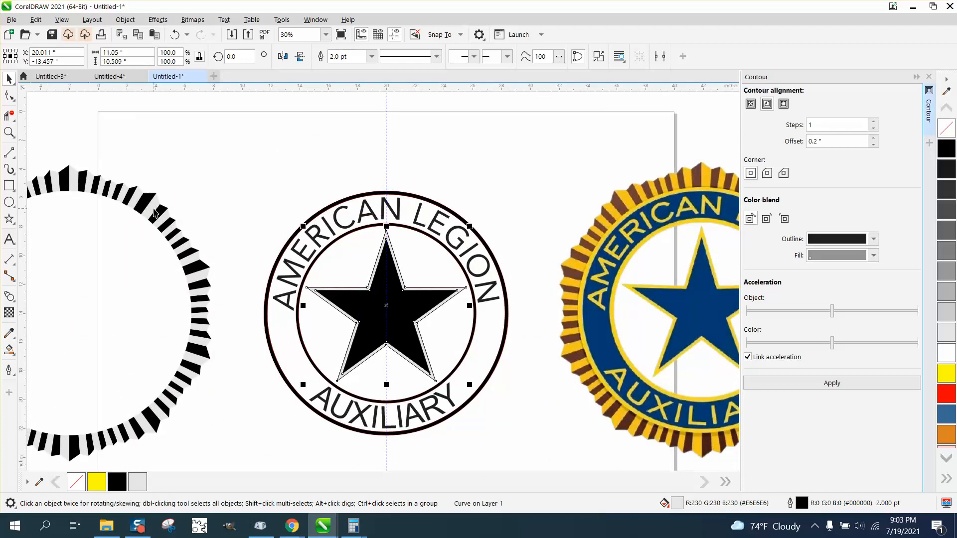
mouse_move(155, 209)
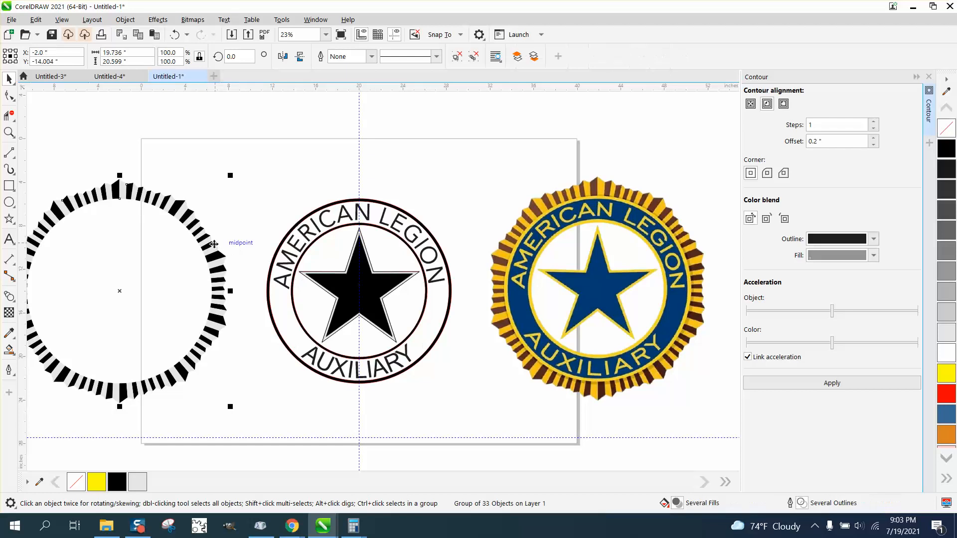
Drag the serrated band group onto the emblem so its centre snaps to the emblem's centre
left_click_drag(120, 290, 359, 290)
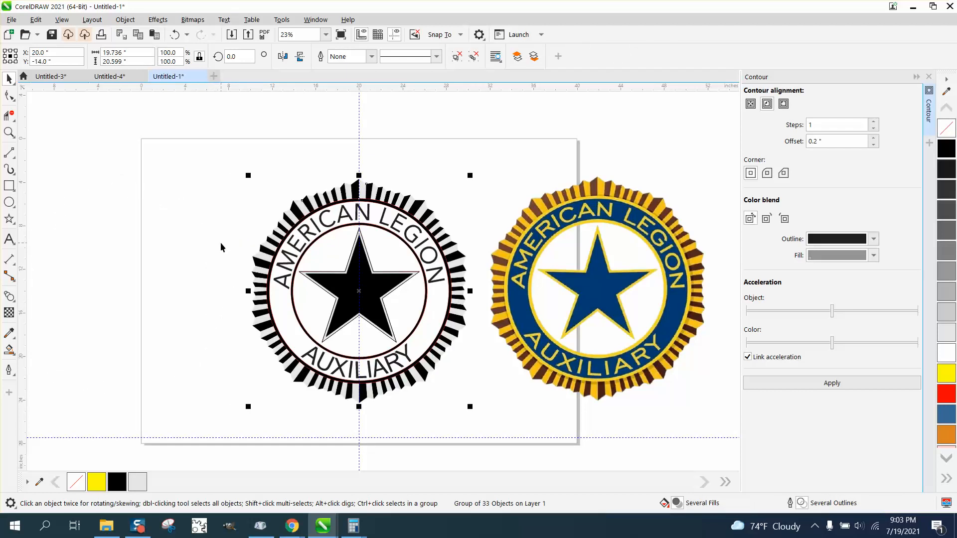
mouse_move(281, 282)
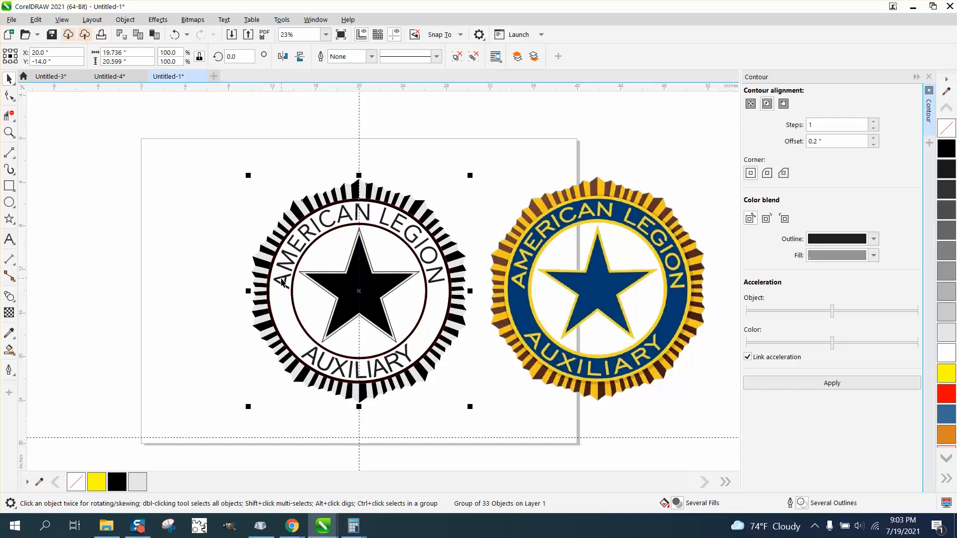
mouse_move(451, 297)
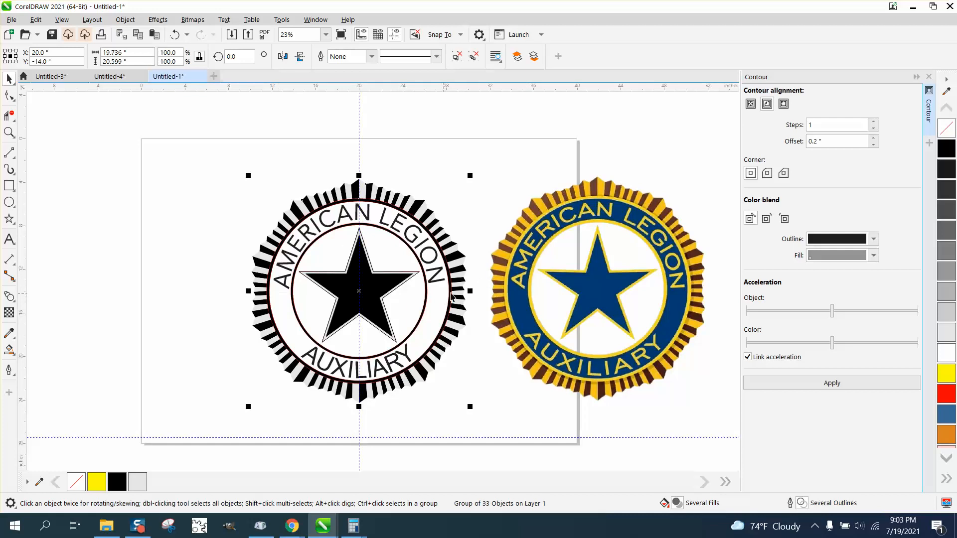
mouse_move(490, 308)
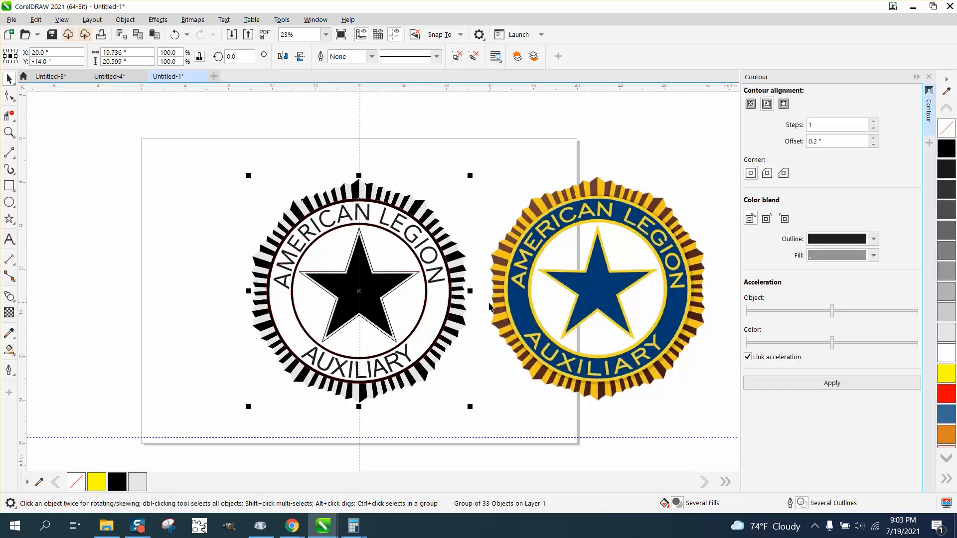
mouse_move(61, 222)
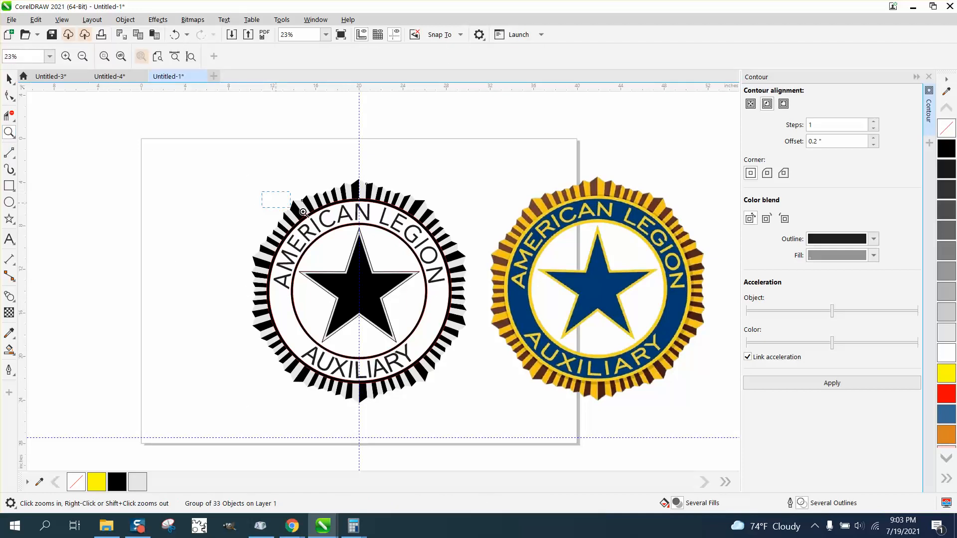
Select the top white serration wedge and give it a 1 pt black outline
left_click(302, 212)
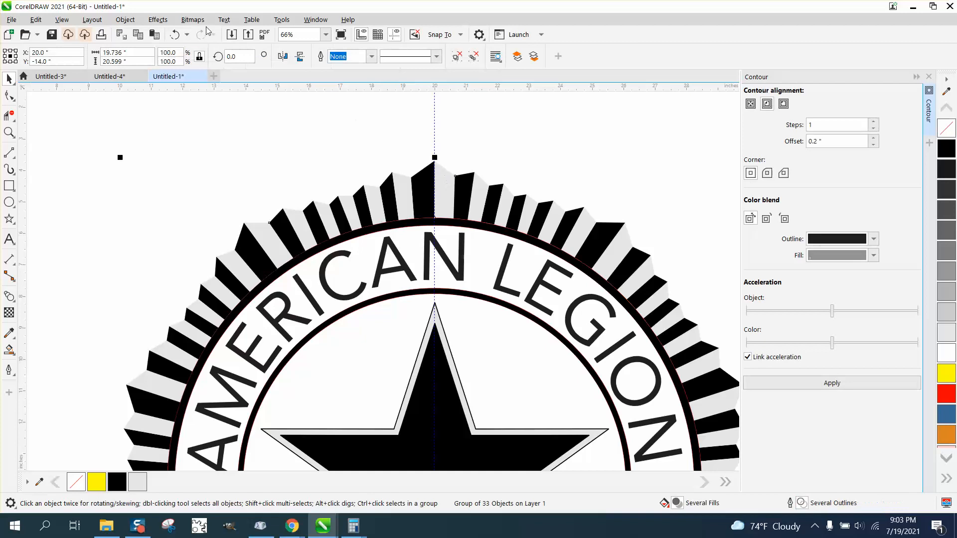
left_click(125, 20)
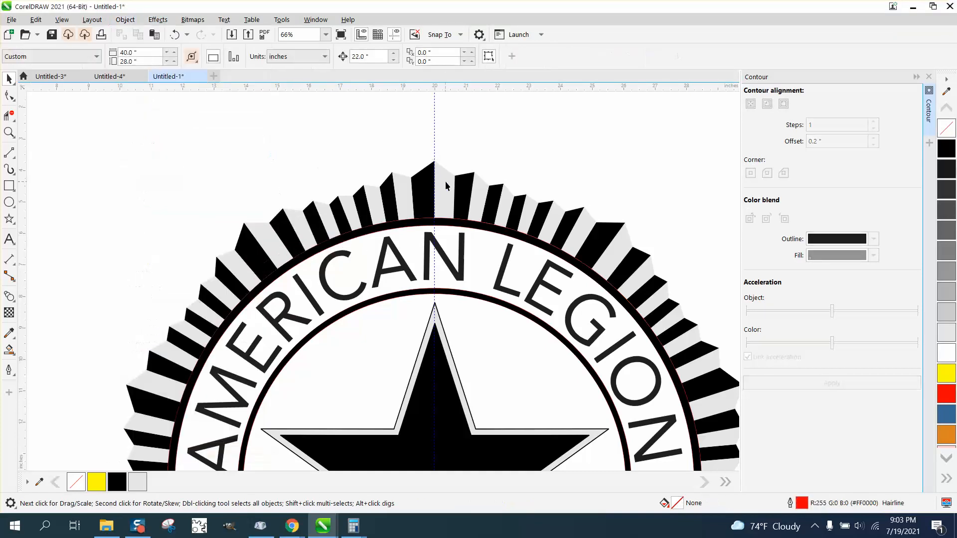
left_click(446, 186)
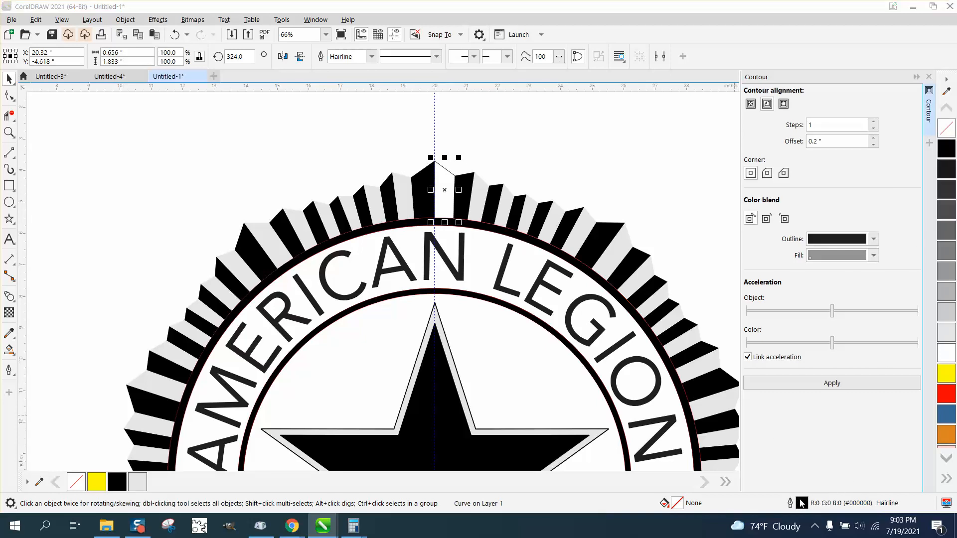
left_click(401, 219)
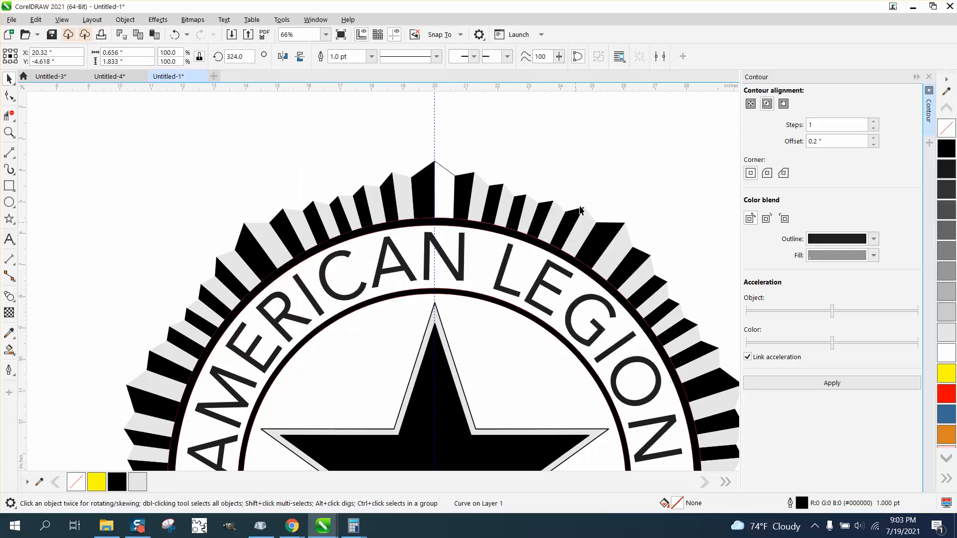
mouse_move(434, 194)
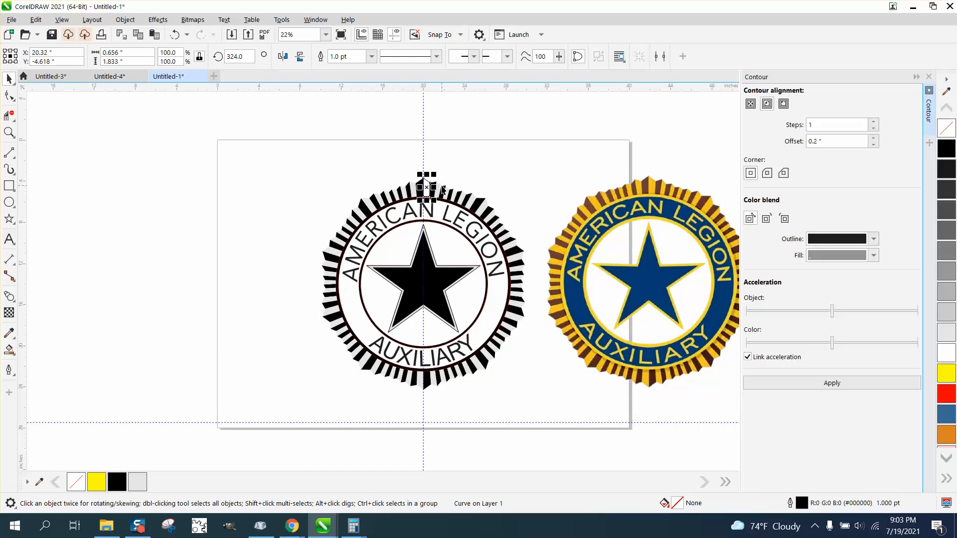
mouse_move(499, 185)
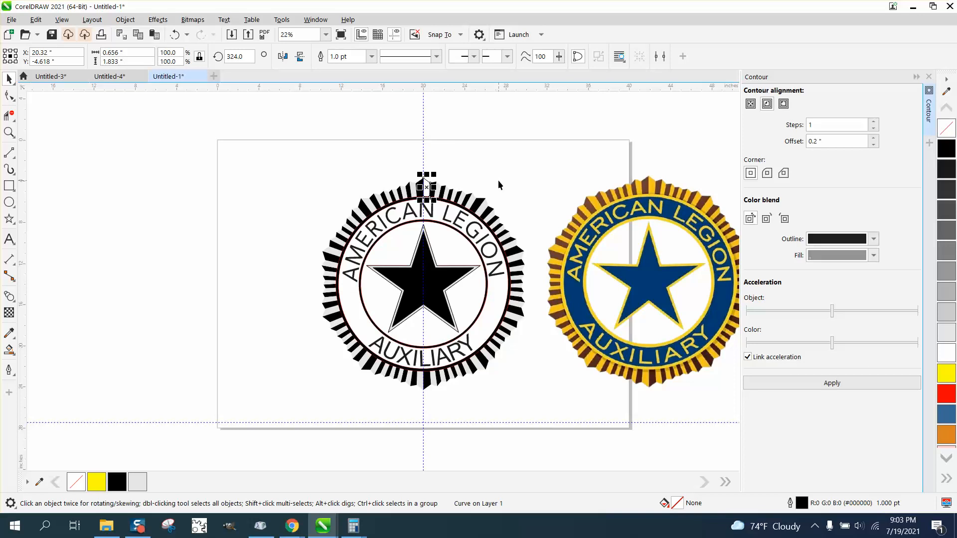